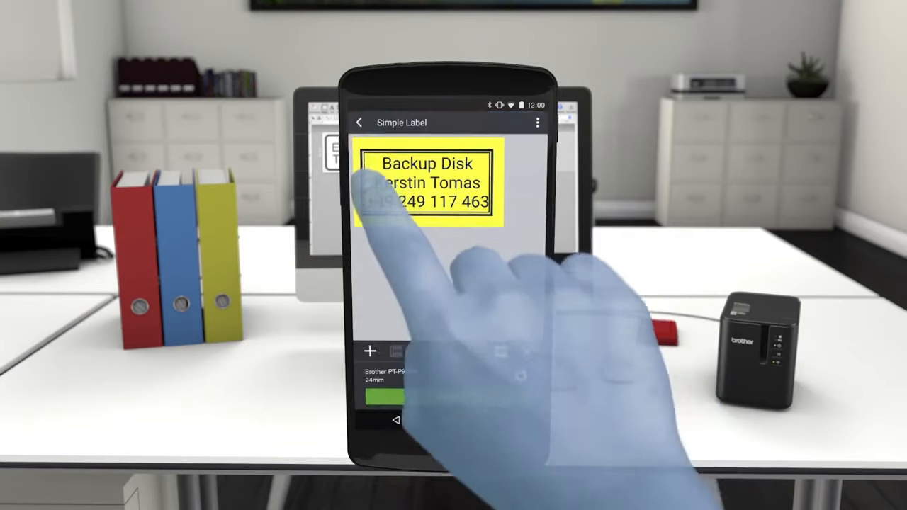
left_click(370, 352)
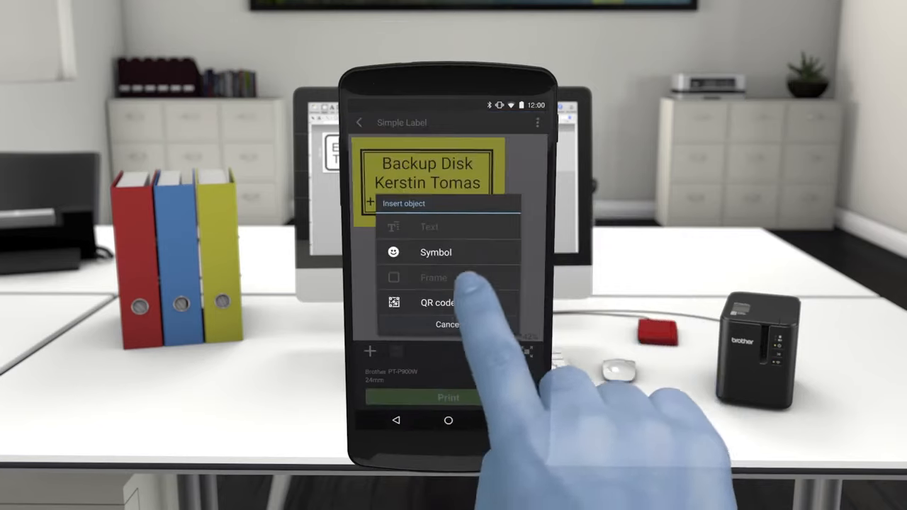